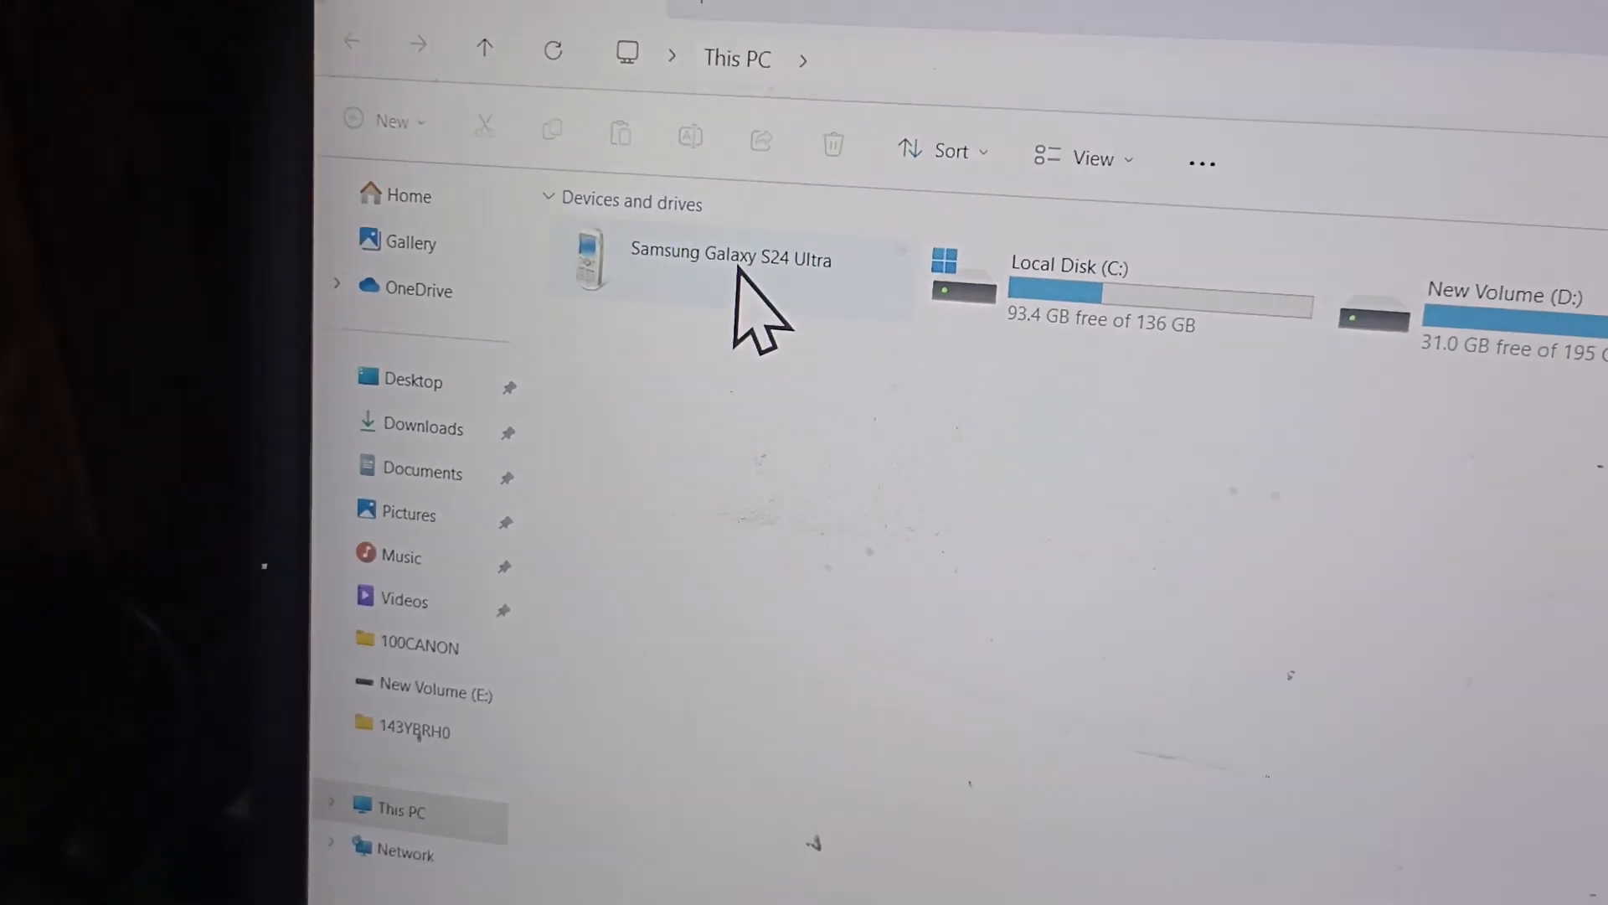
Open the Samsung Galaxy S24 Ultra from This PC to reach its internal storage.
{"action": "double_click", "coordinate": [730, 257]}
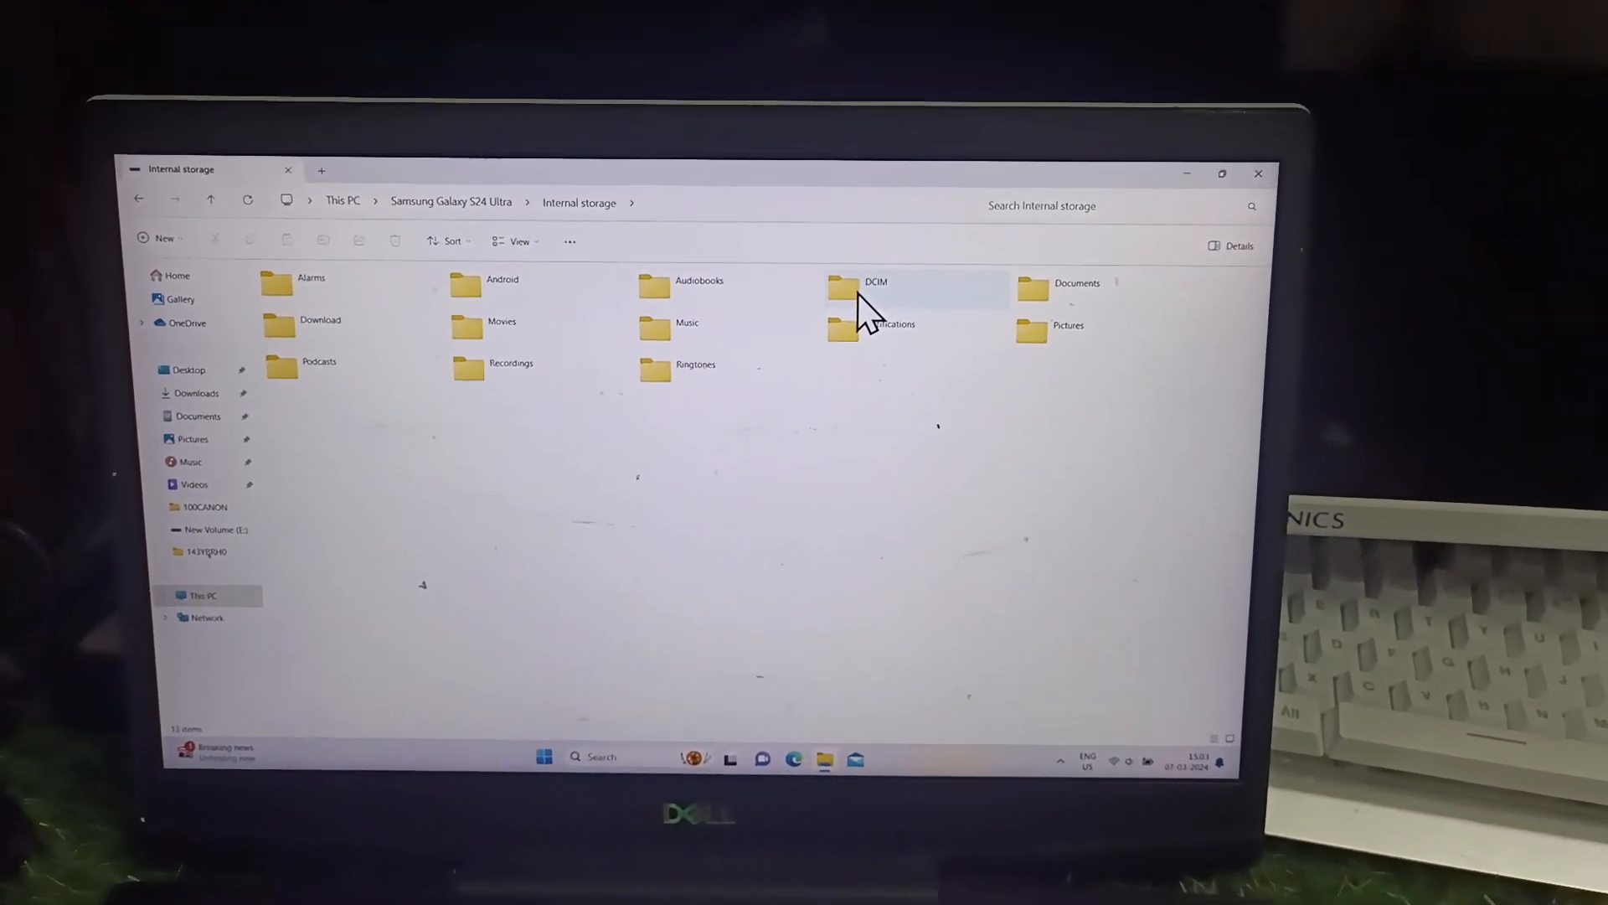
Open the phone's DCIM folder and then its Camera folder.
{"action": "double_click", "coordinate": [842, 288]}
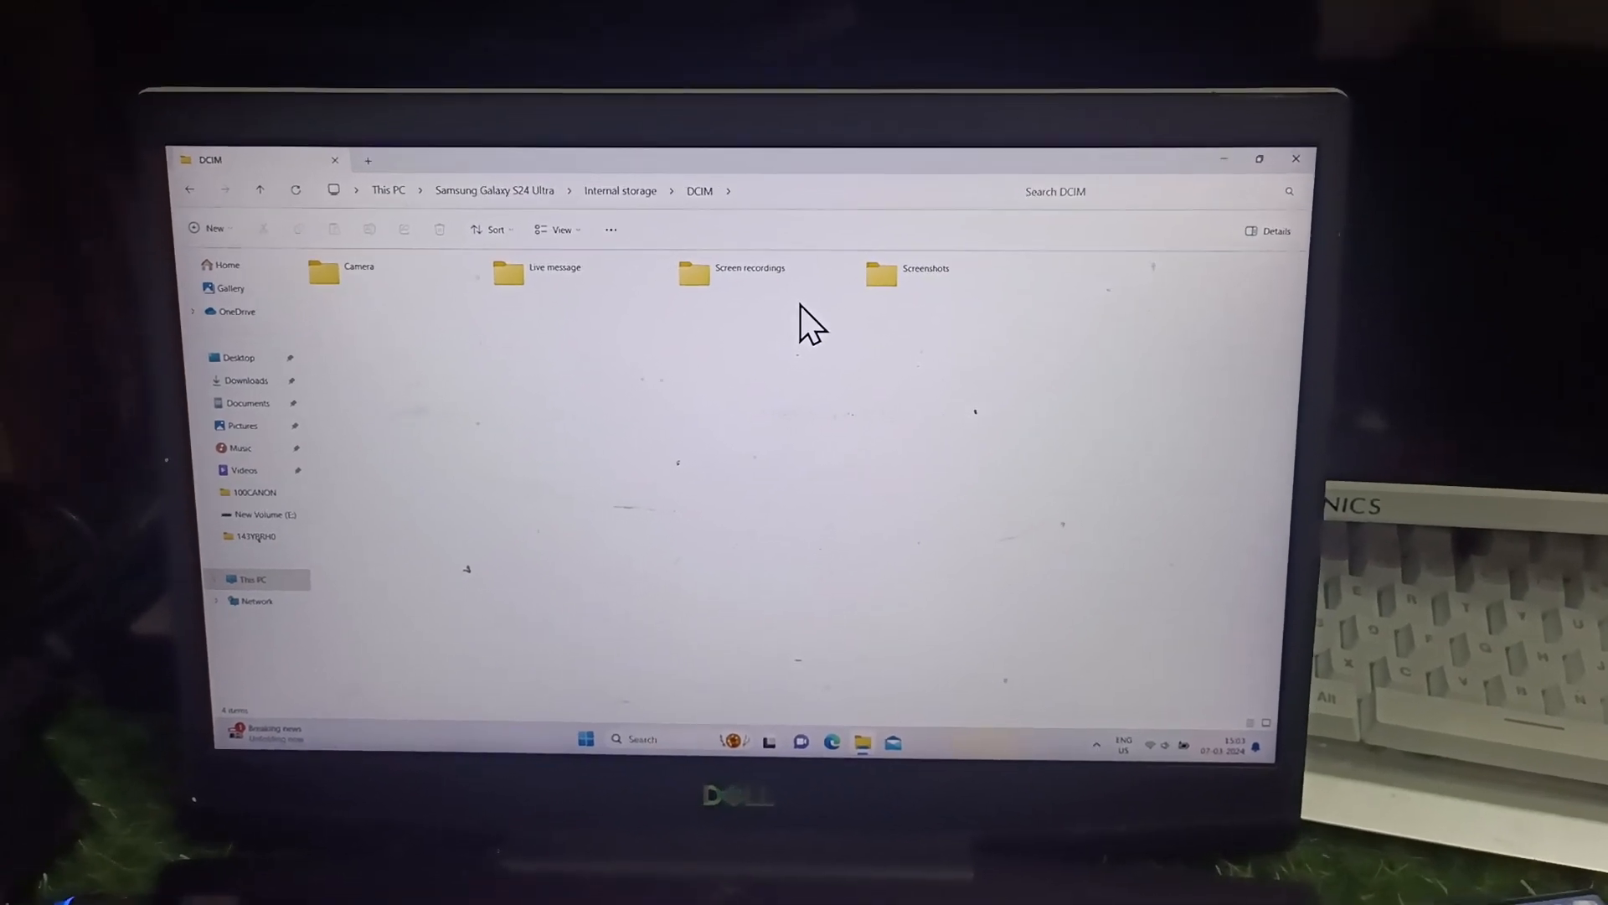
{"action": "left_click", "coordinate": [369, 287]}
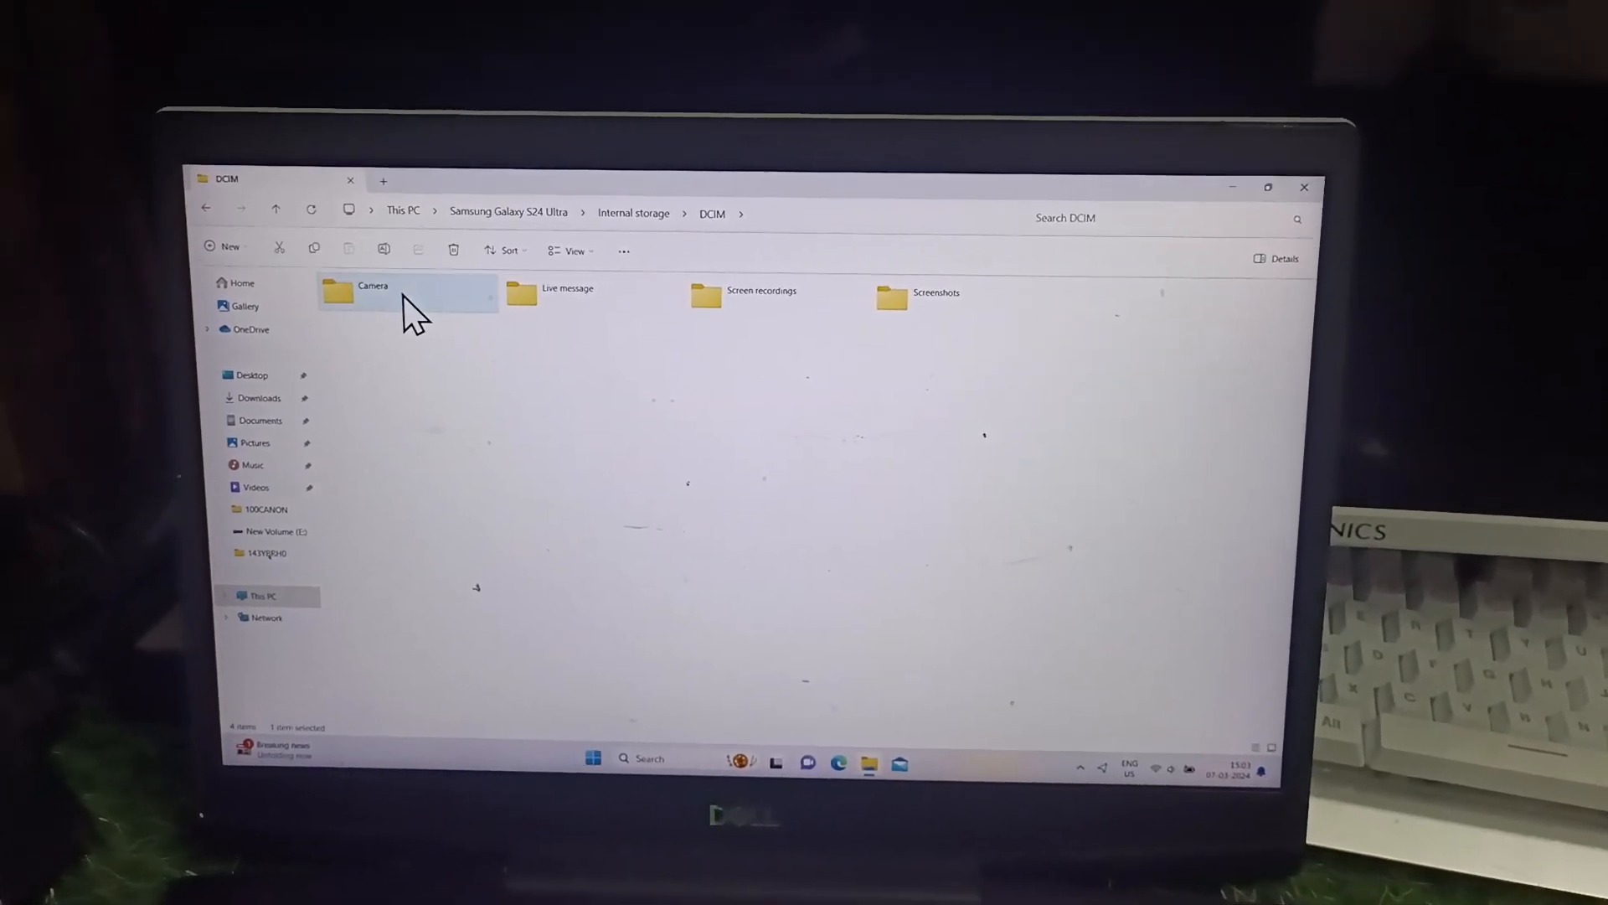
{"action": "double_click", "coordinate": [372, 293]}
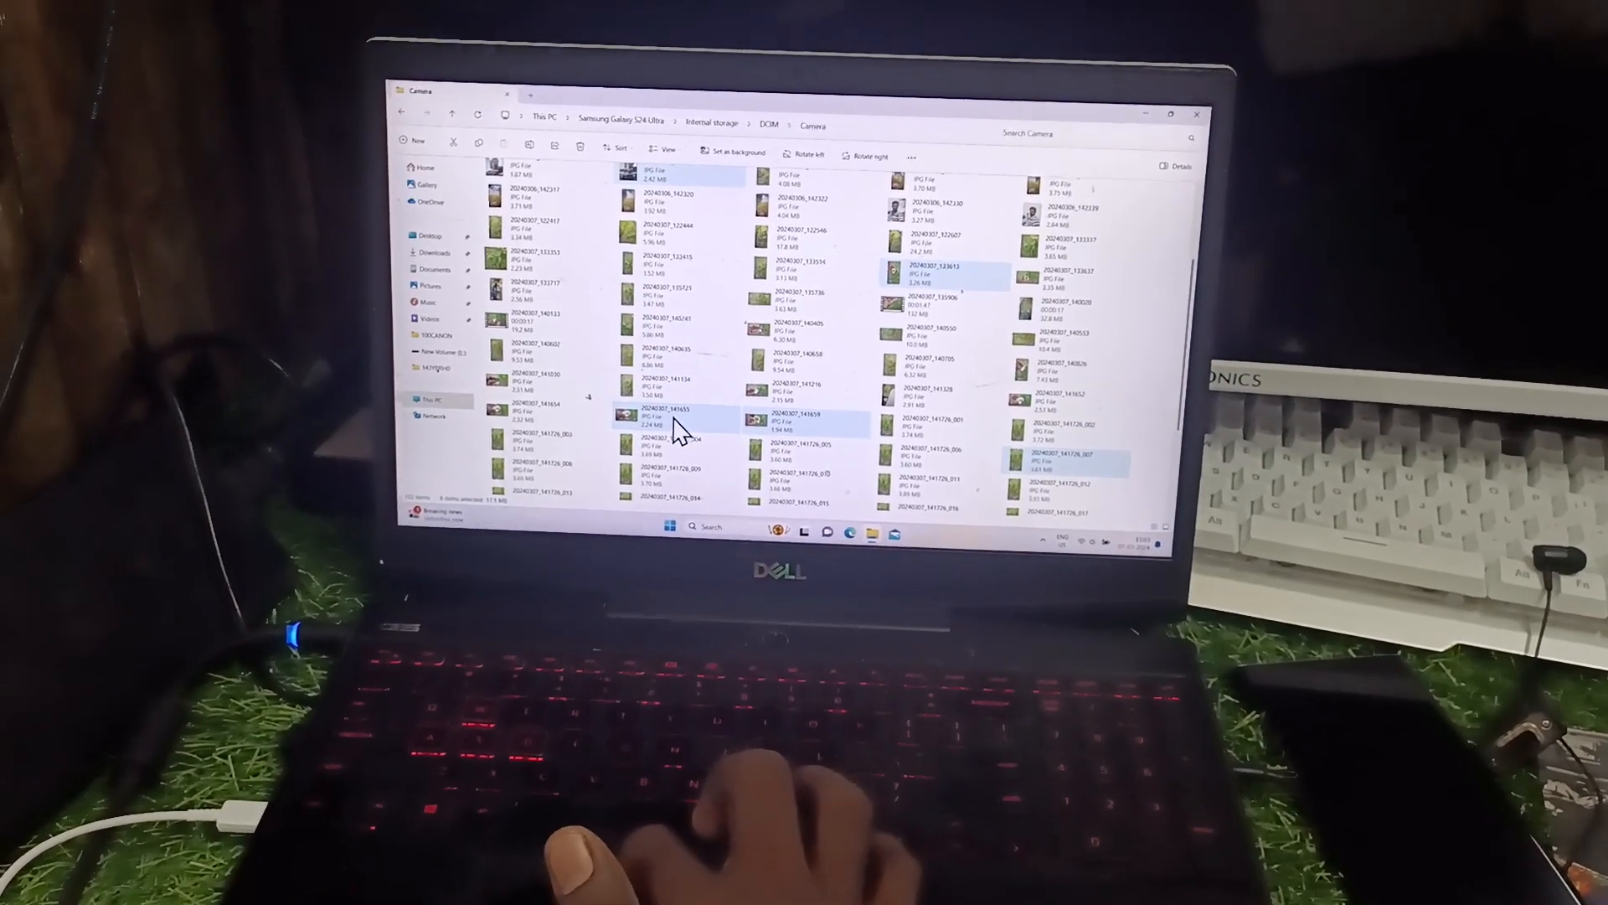
Bring up the context menu for the selected camera photos to copy them.
{"action": "right_click", "coordinate": [626, 425]}
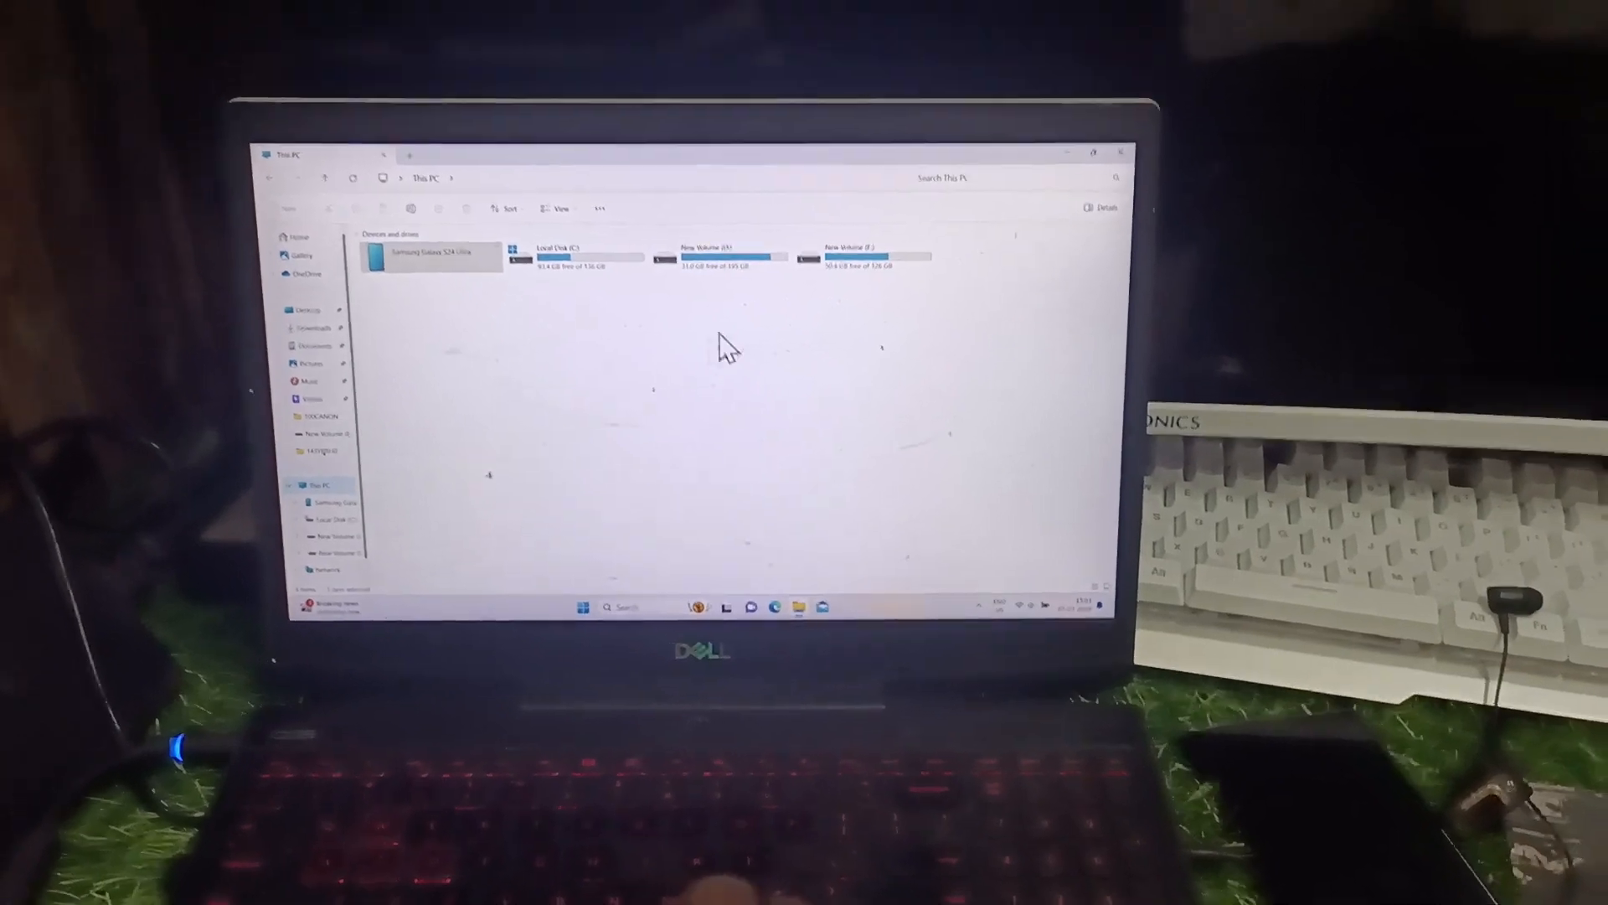
Open New Volume (E:) and create a new folder there.
{"action": "double_click", "coordinate": [872, 255]}
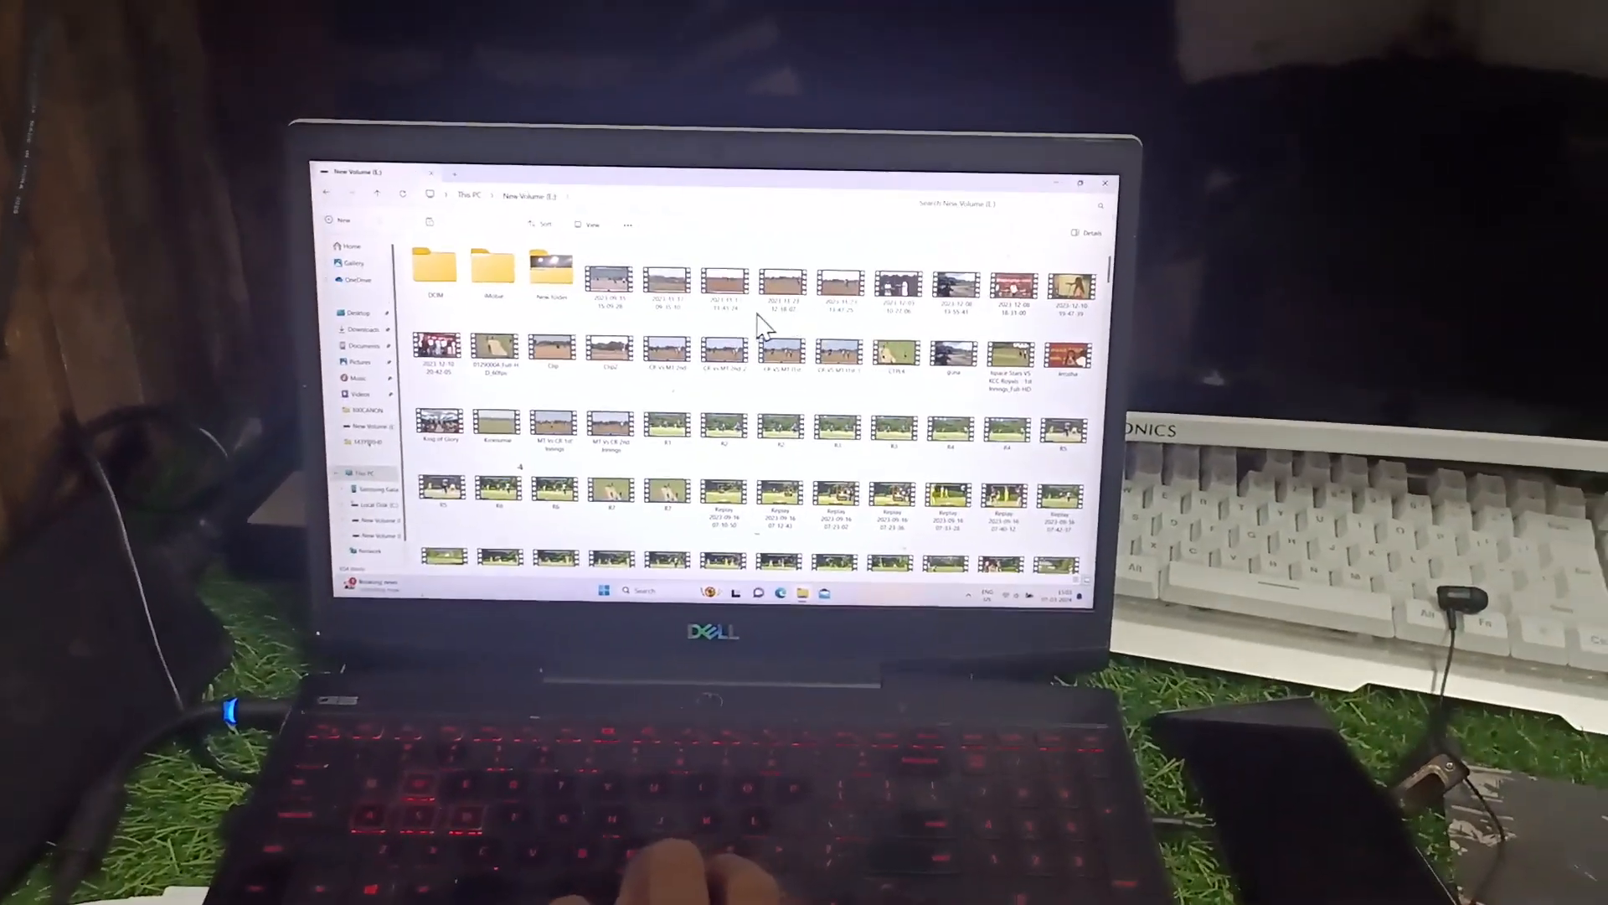
{"action": "scroll", "scroll_direction": "down", "scroll_amount": 3}
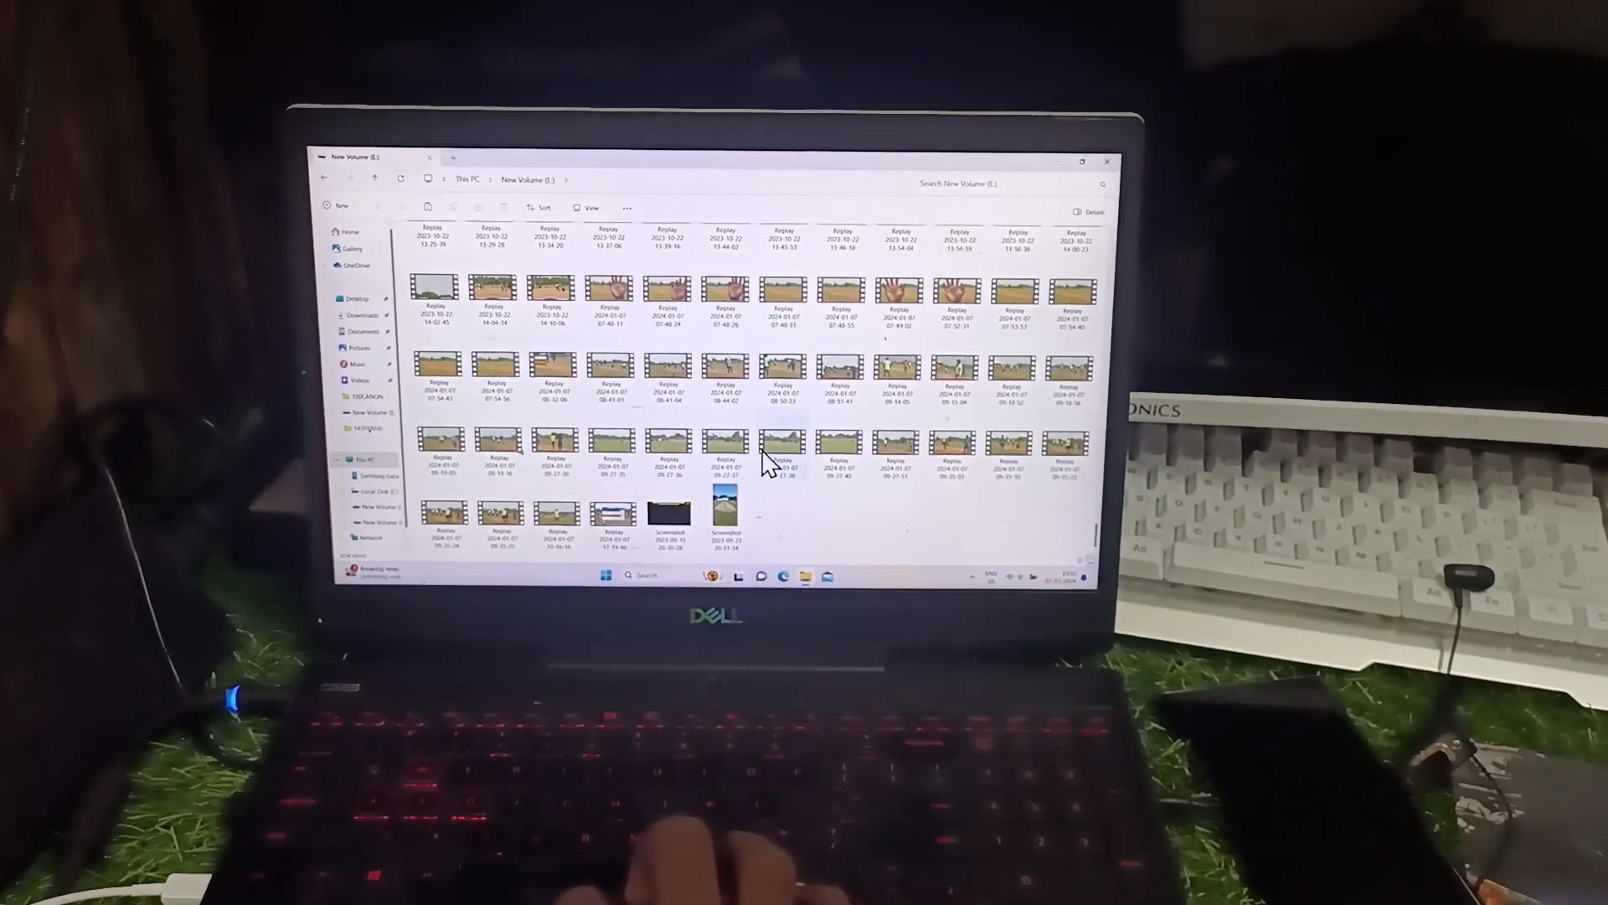
{"action": "right_click", "coordinate": [780, 451]}
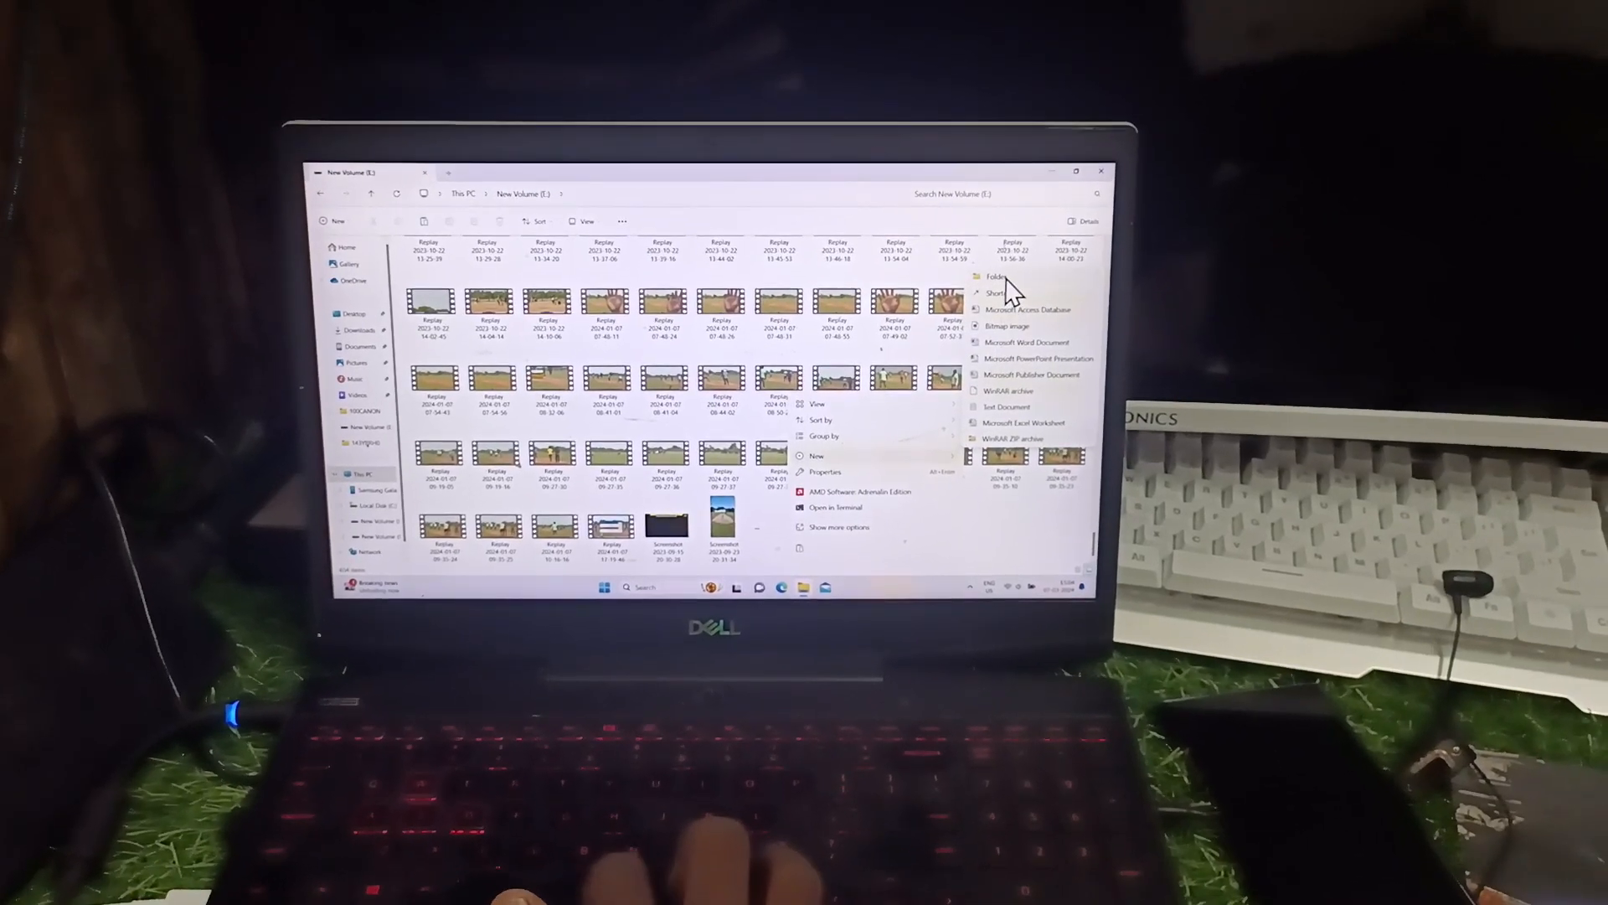
{"action": "left_click", "coordinate": [996, 277]}
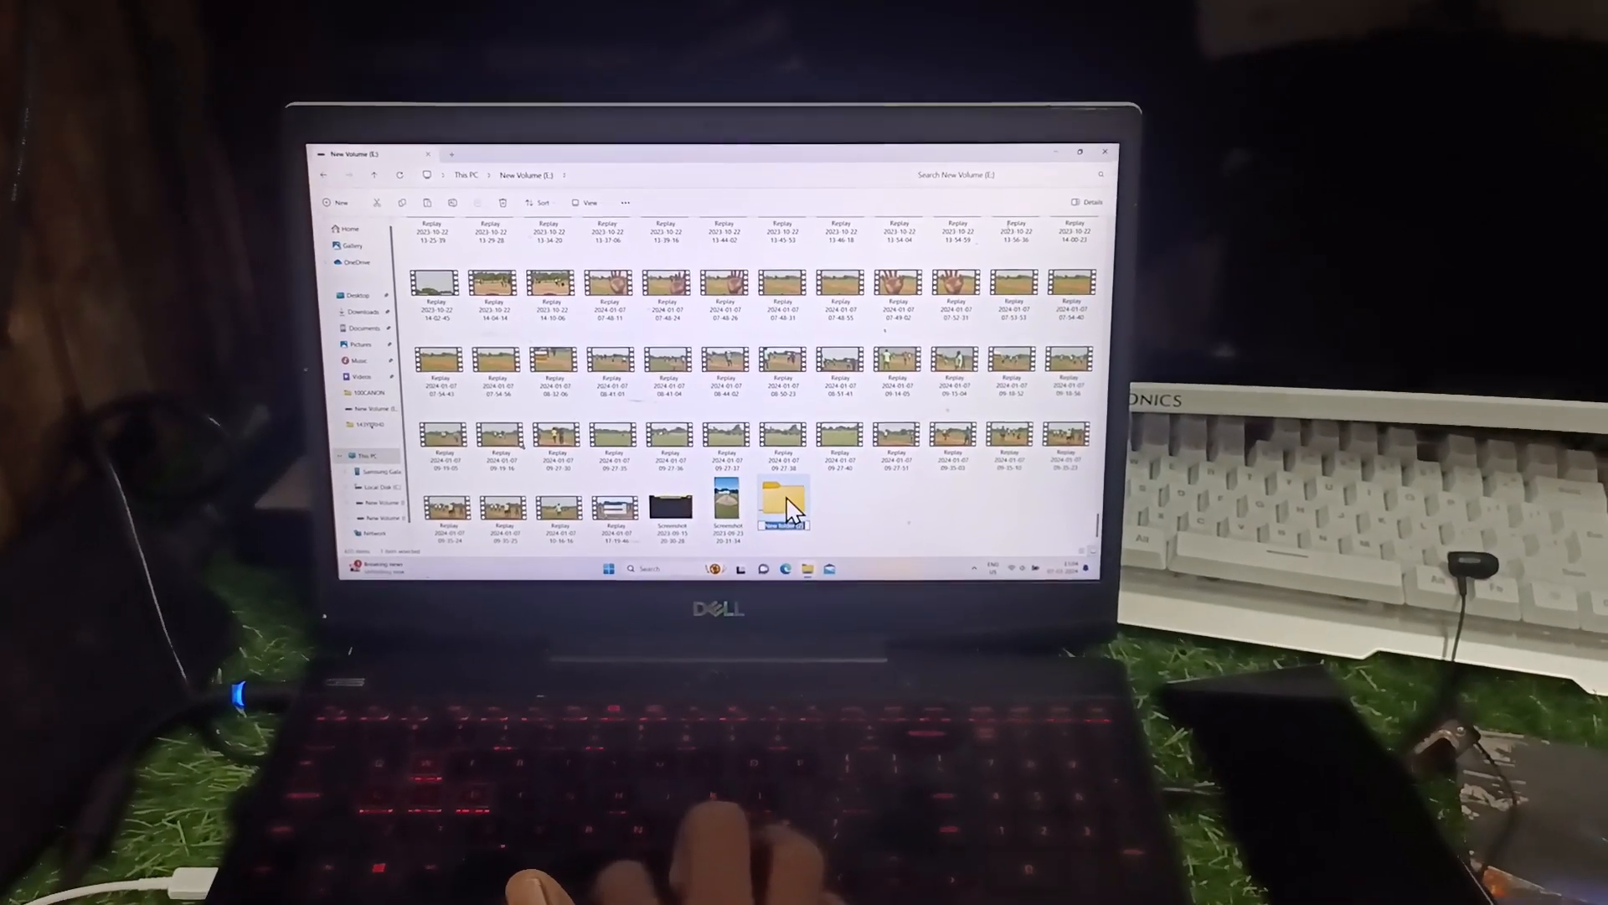